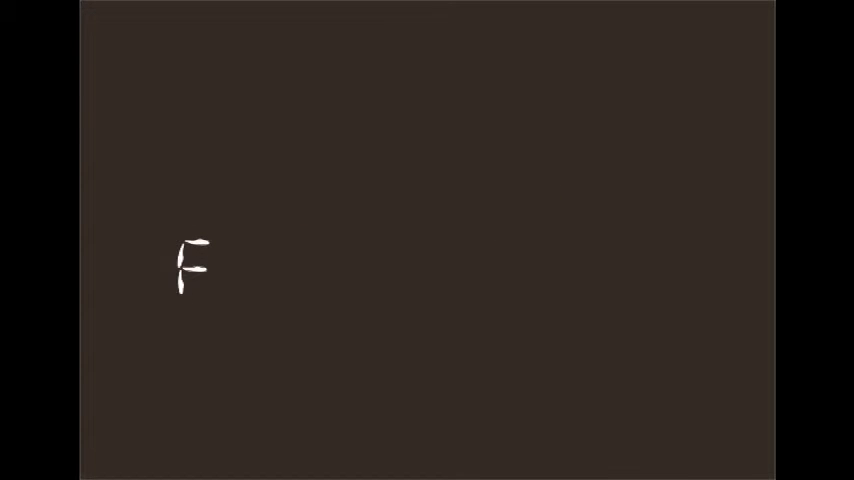
text(o)
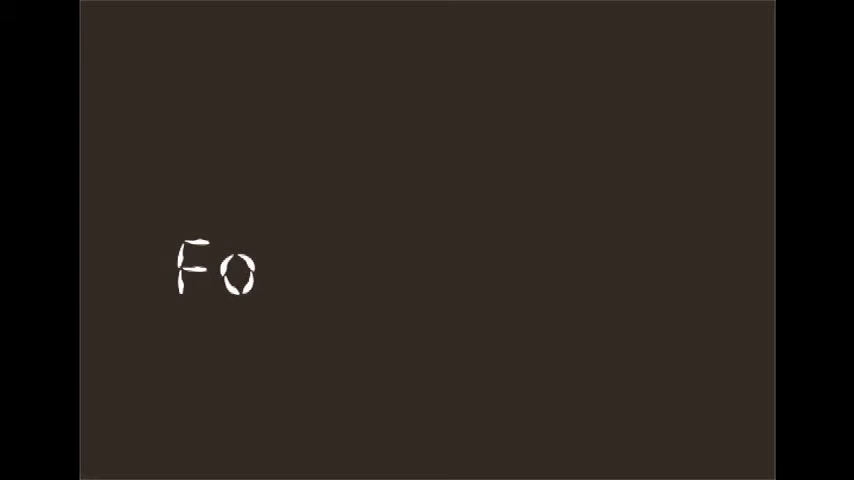
text(R)
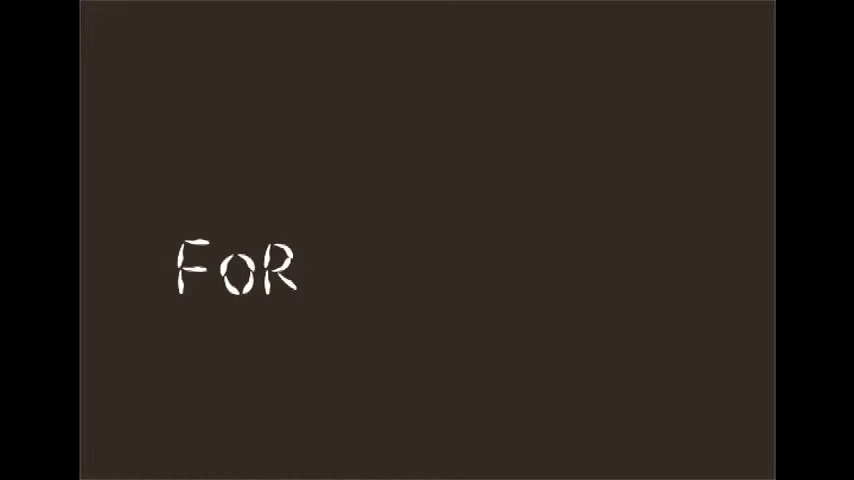
text(E)
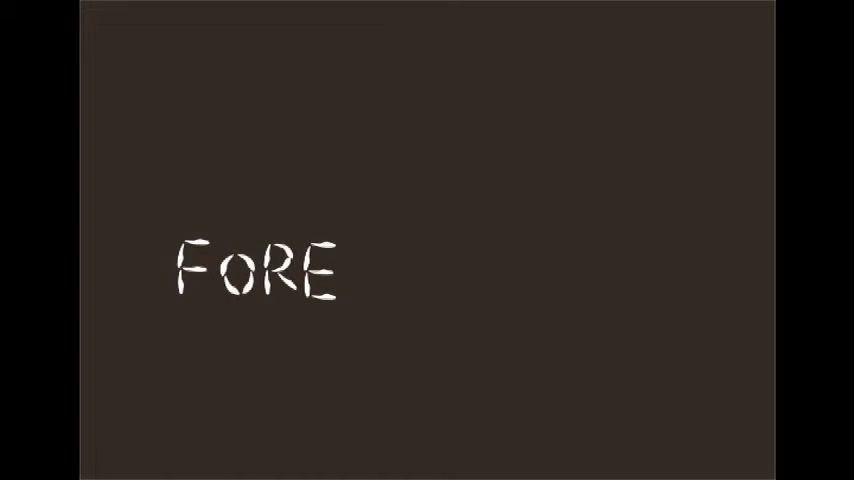
text(V)
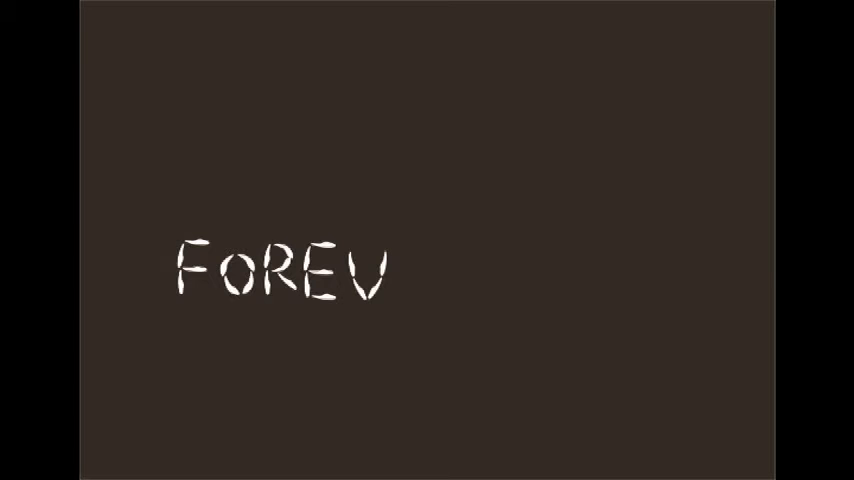
text(E)
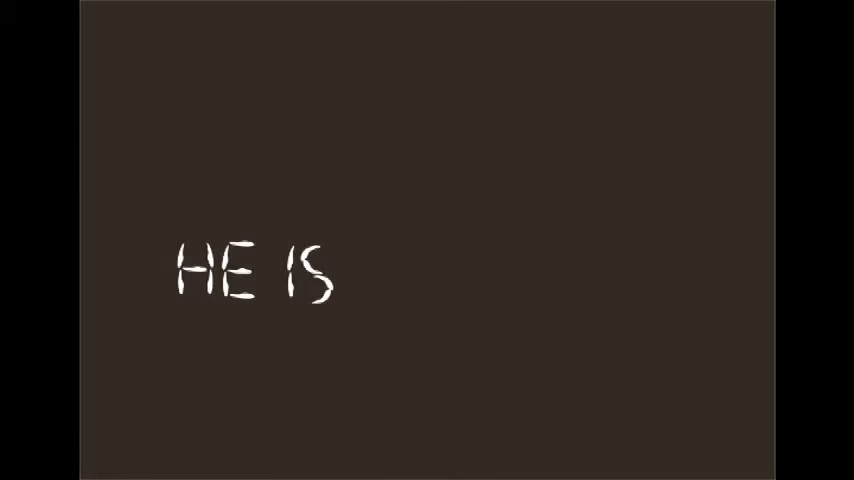
text(ALIVE)
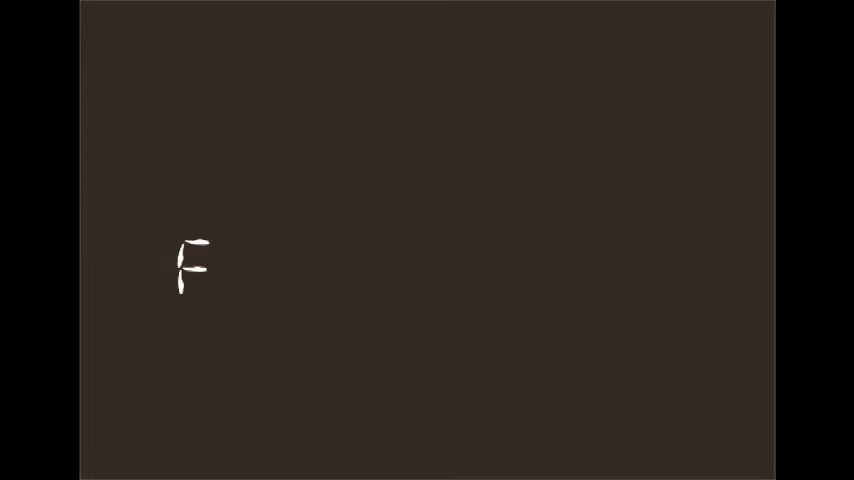
text(o)
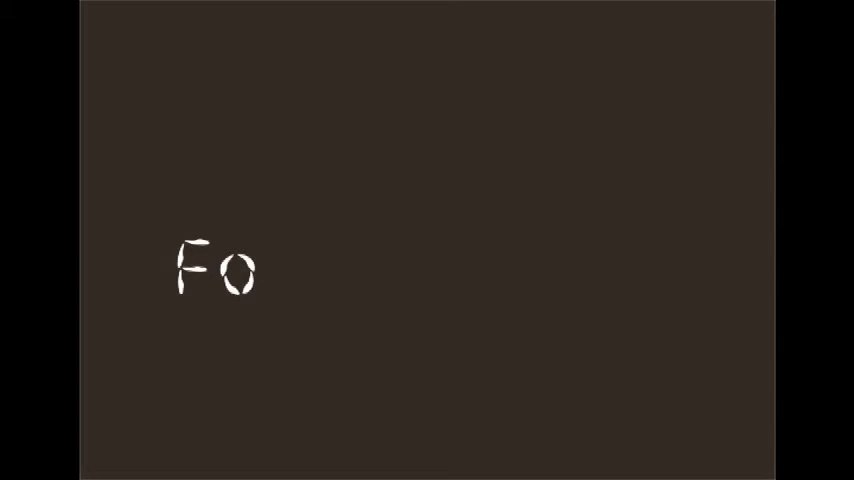
text(R)
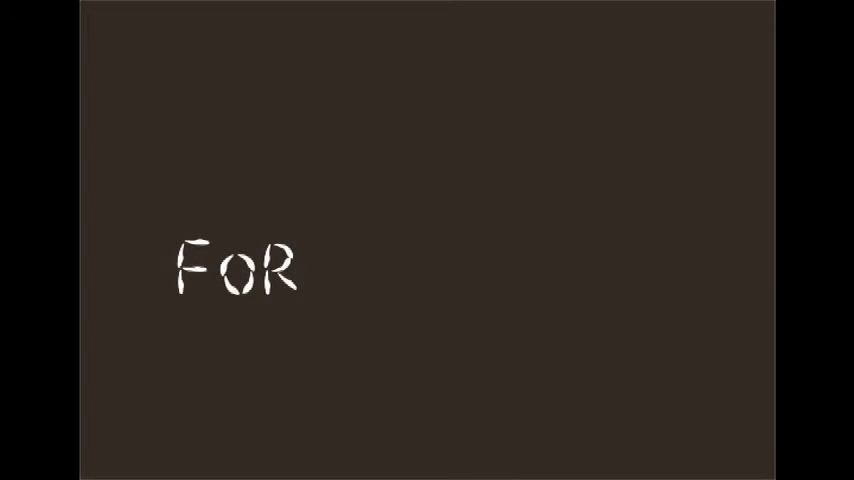
text(E)
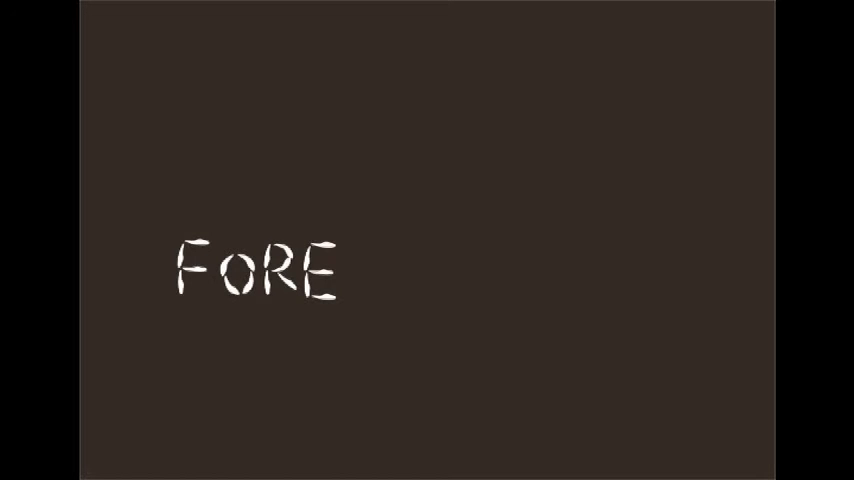
text(V)
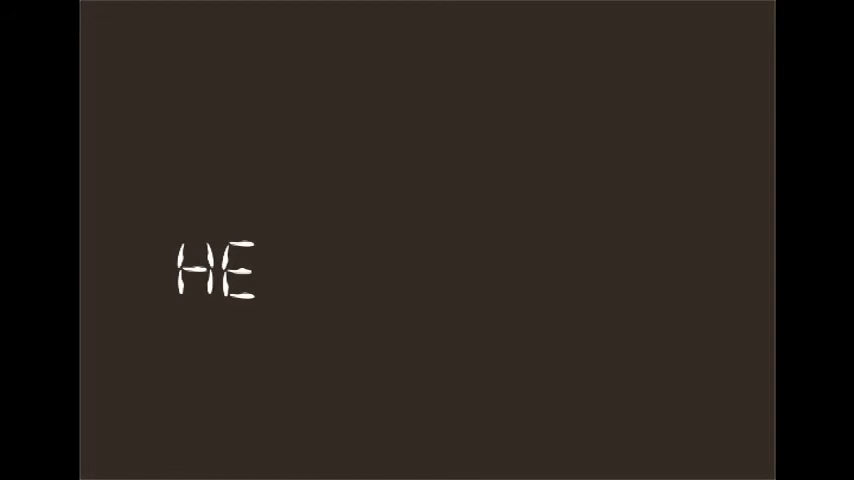
text(IS)
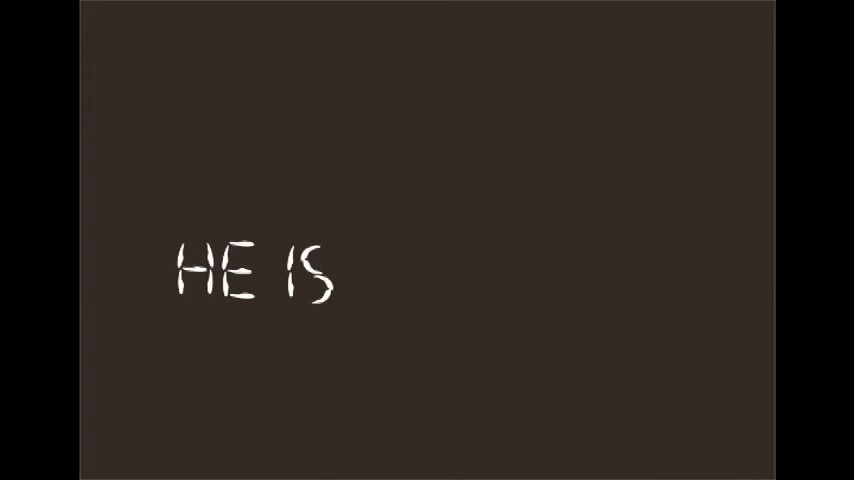